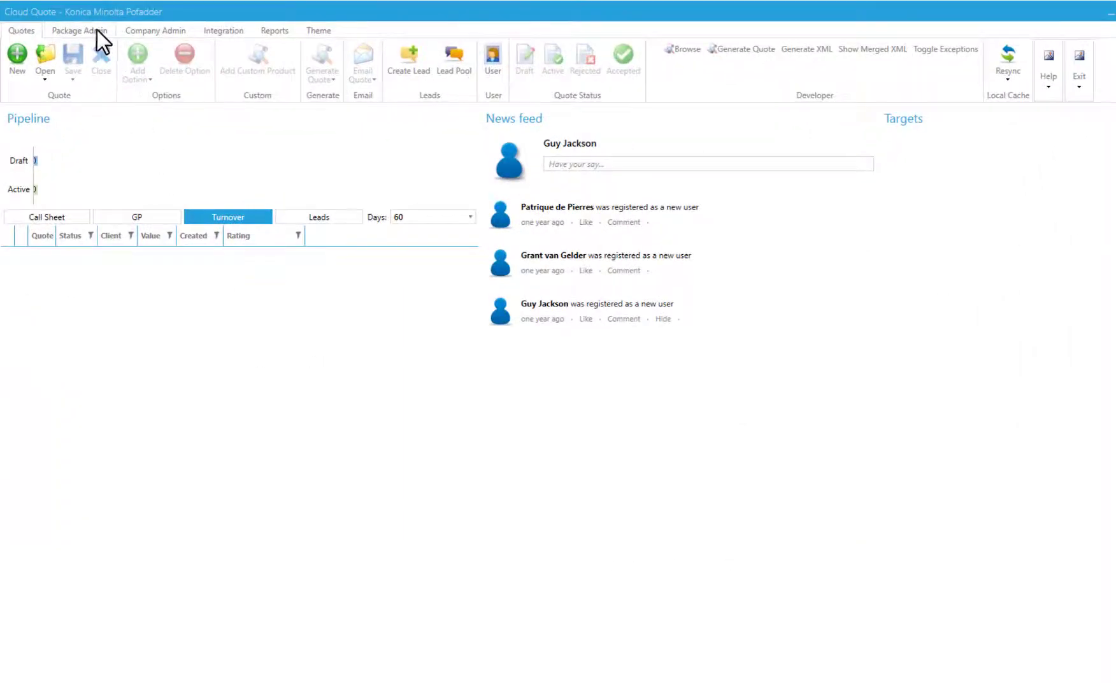
Go to the Package Admin area showing the Bizhub C364e product details and options
{"action": "left_click", "coordinate": [77, 29]}
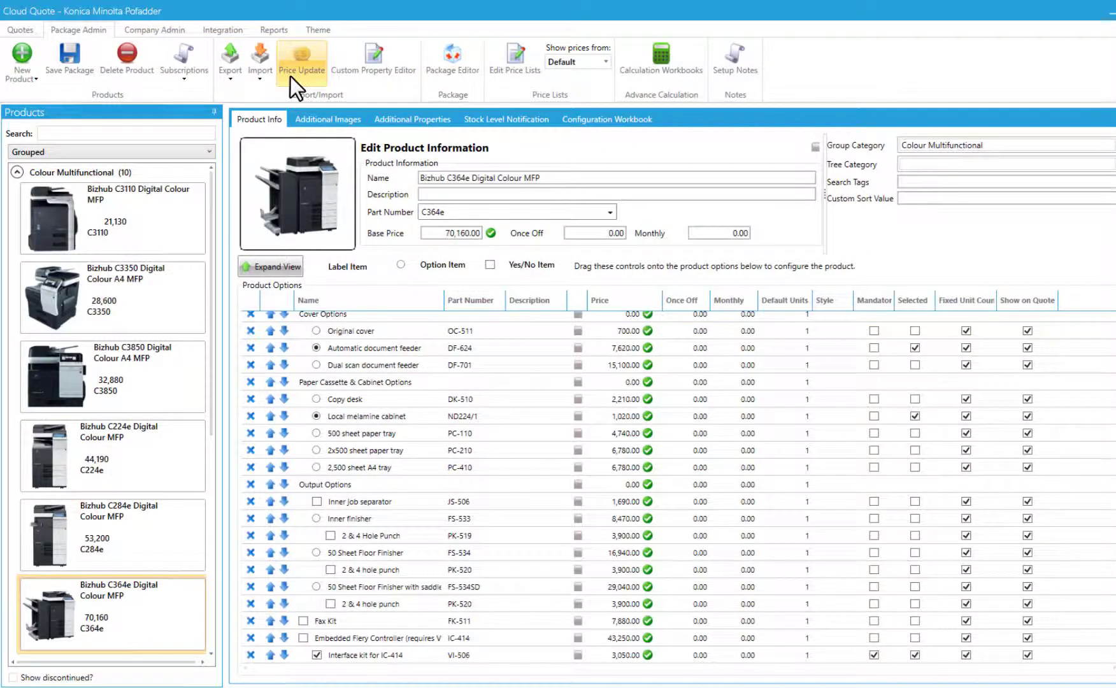
{"action": "left_click", "coordinate": [301, 53]}
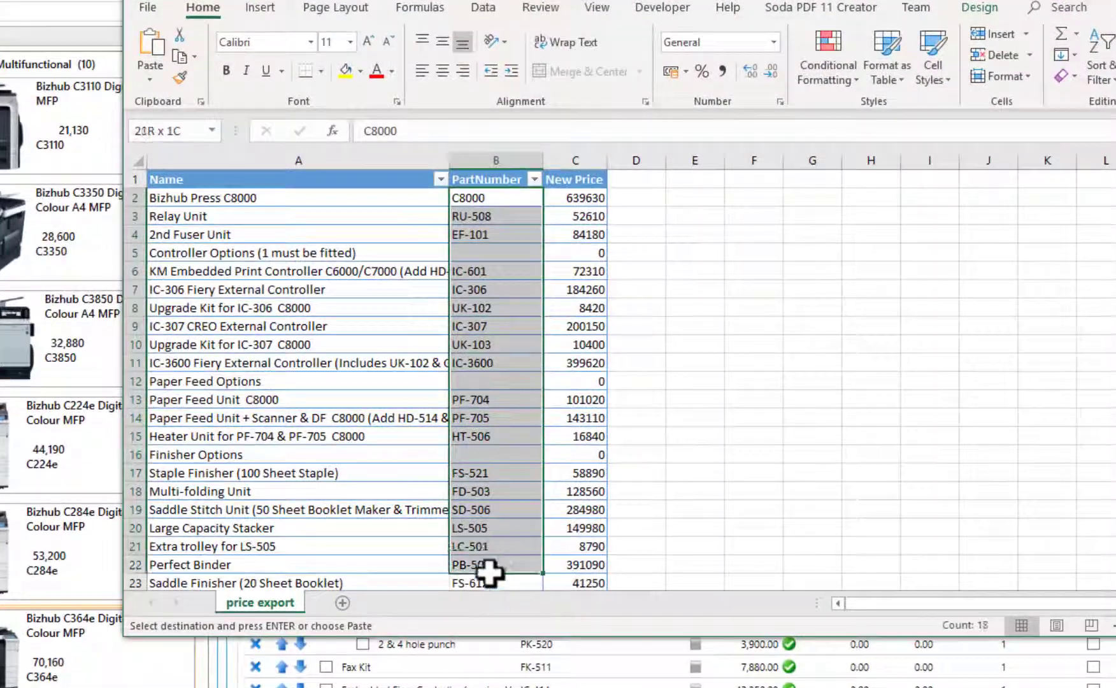
Copy the selected PartNumber and New Price columns from the price export sheet
{"action": "right_click", "coordinate": [487, 565]}
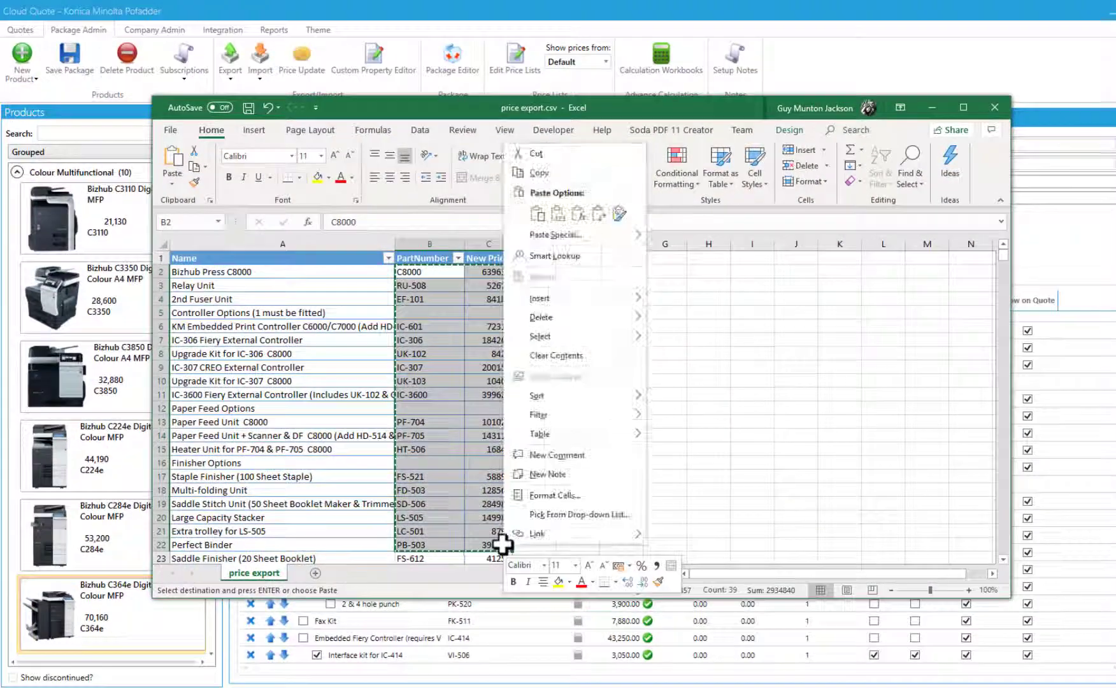
{"action": "left_click", "coordinate": [534, 275]}
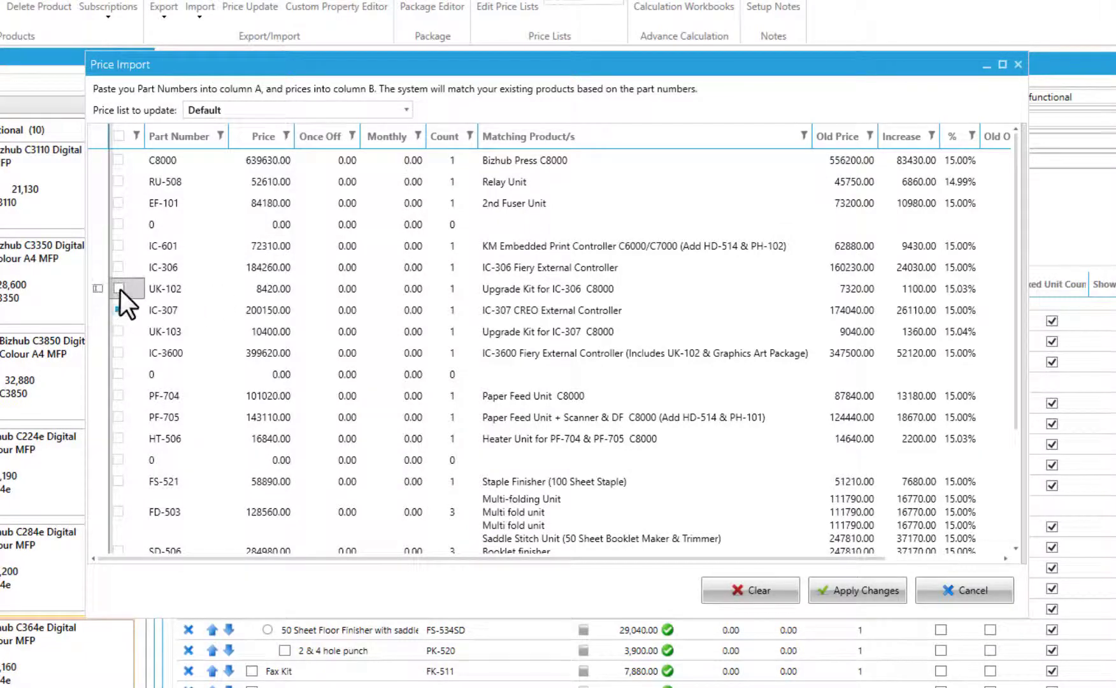
Select all imported part rows and apply the new prices so increases read 0%
{"action": "left_click", "coordinate": [120, 136]}
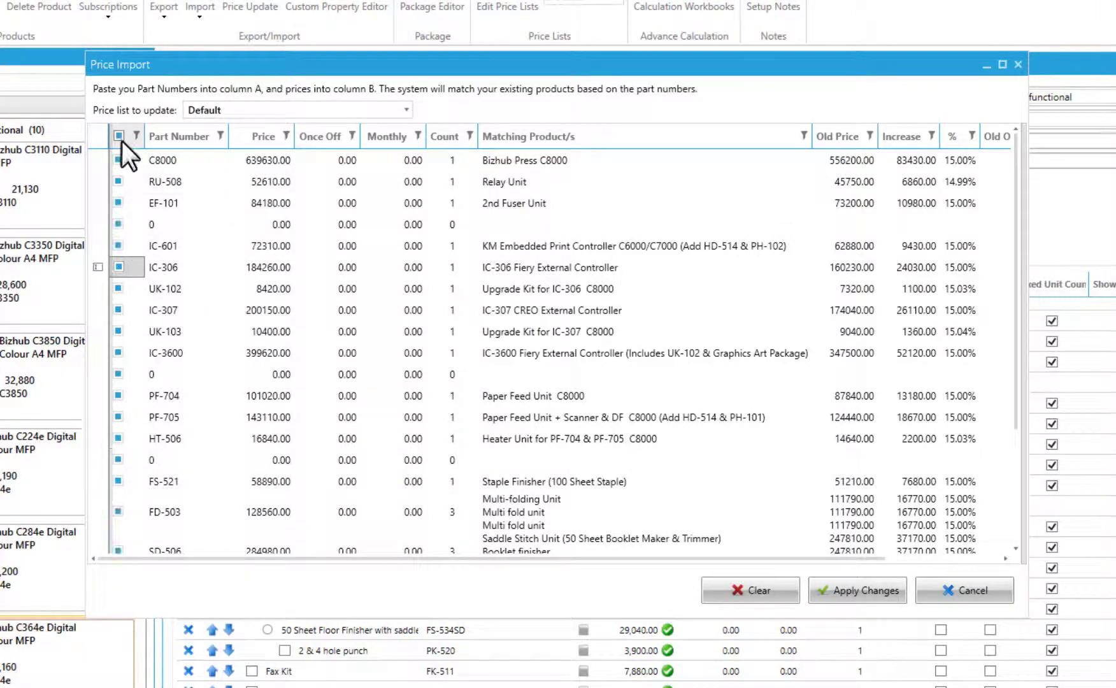
{"action": "mouse_move", "coordinate": [857, 590]}
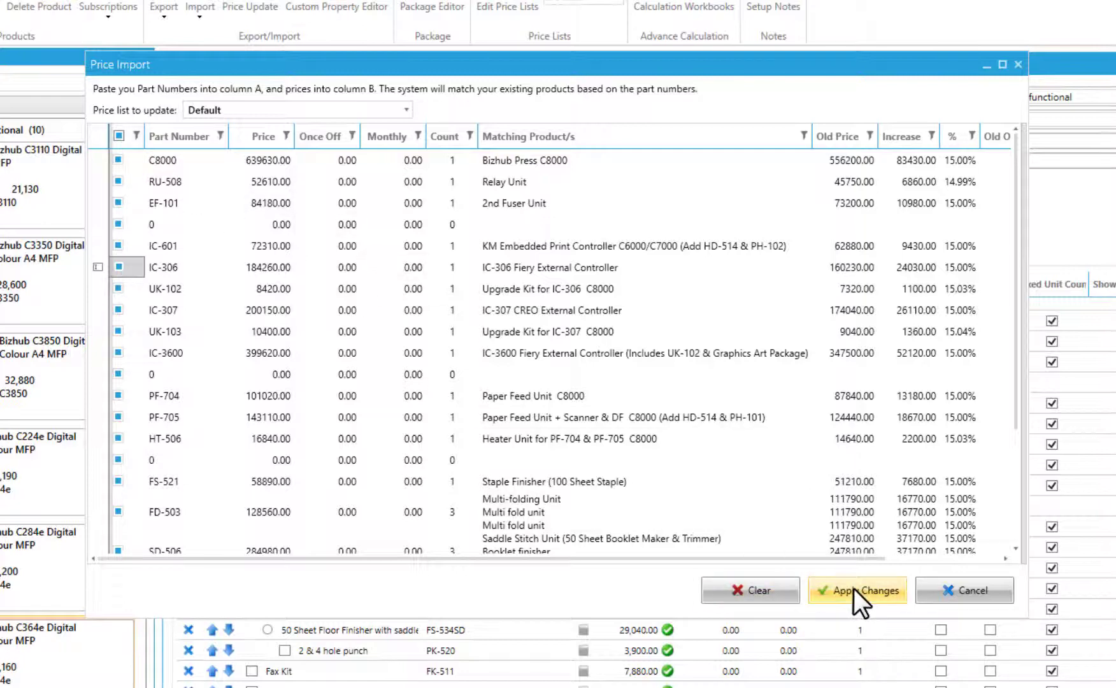
{"action": "left_click", "coordinate": [859, 590]}
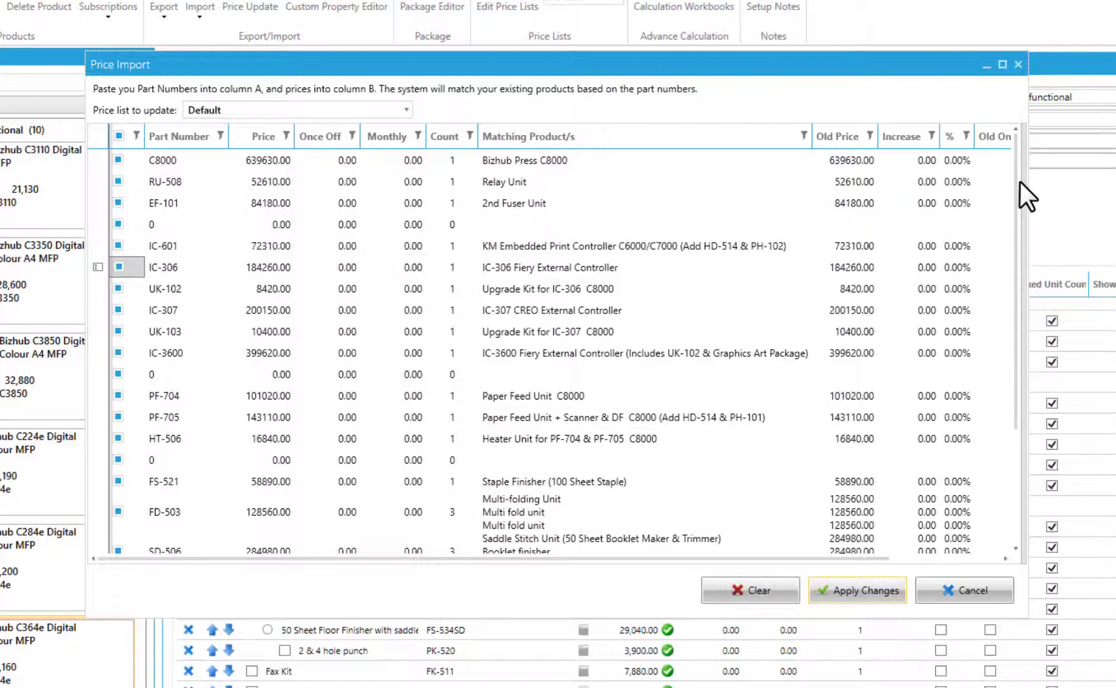
{"action": "scroll", "scroll_direction": "down", "scroll_amount": 3}
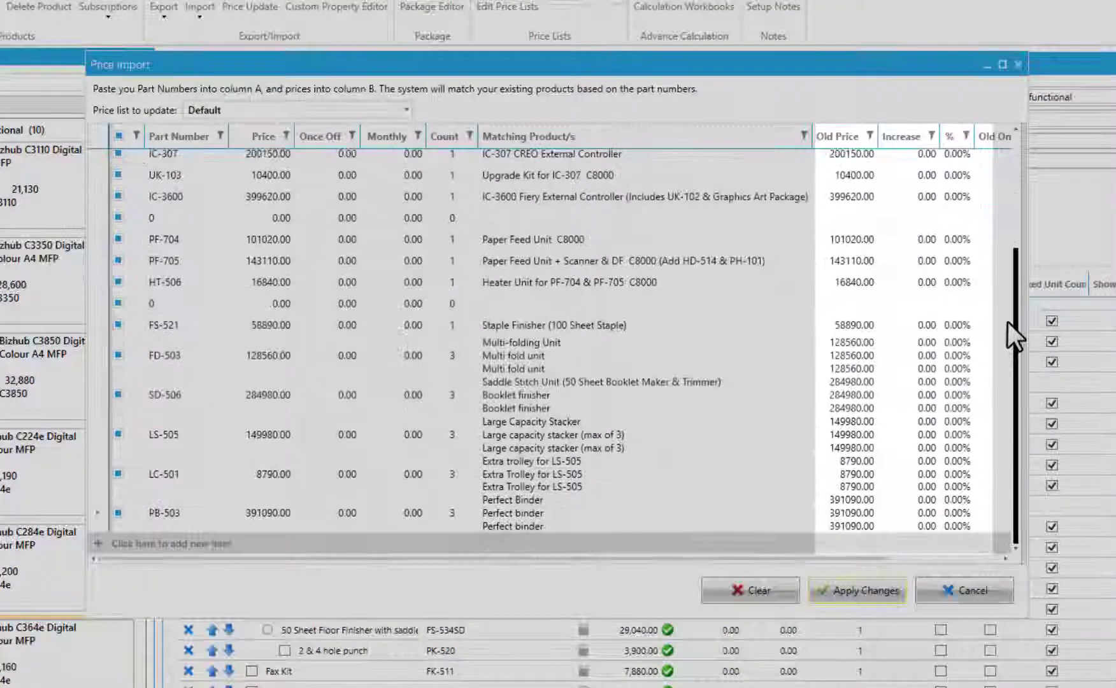